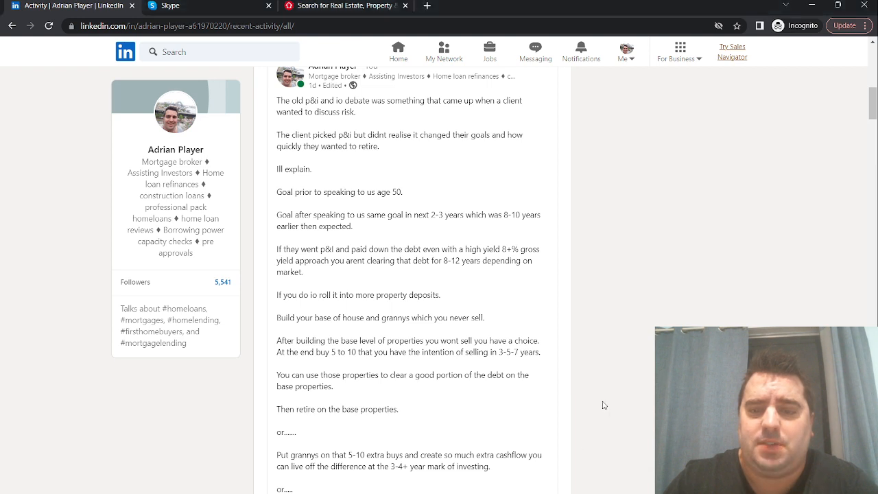
{"action": "mouse_move", "coordinate": [625, 302]}
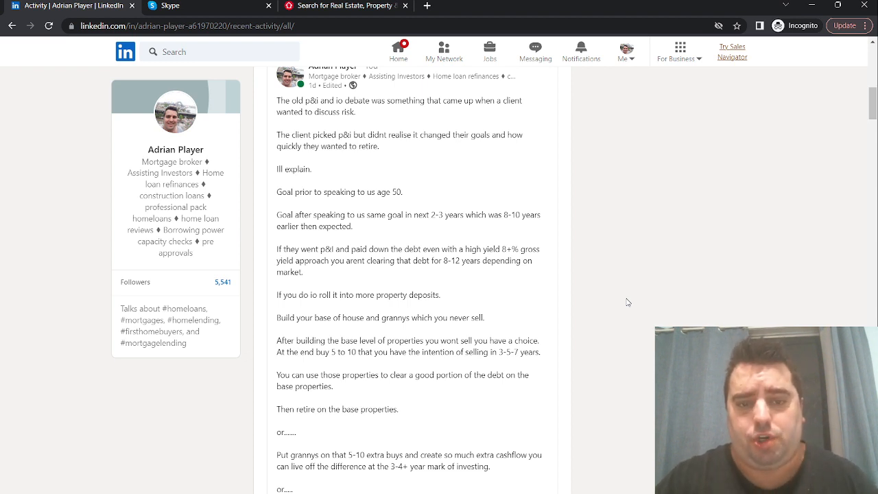
{"action": "mouse_move", "coordinate": [445, 296]}
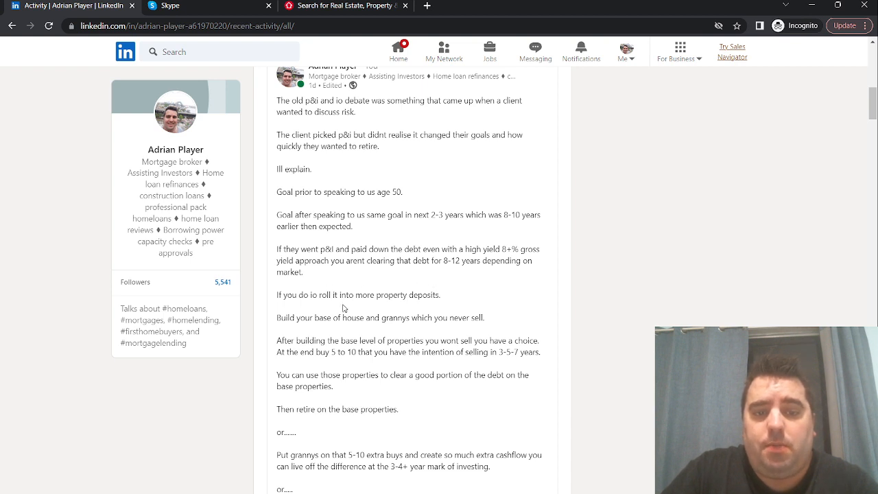
{"action": "mouse_move", "coordinate": [317, 310]}
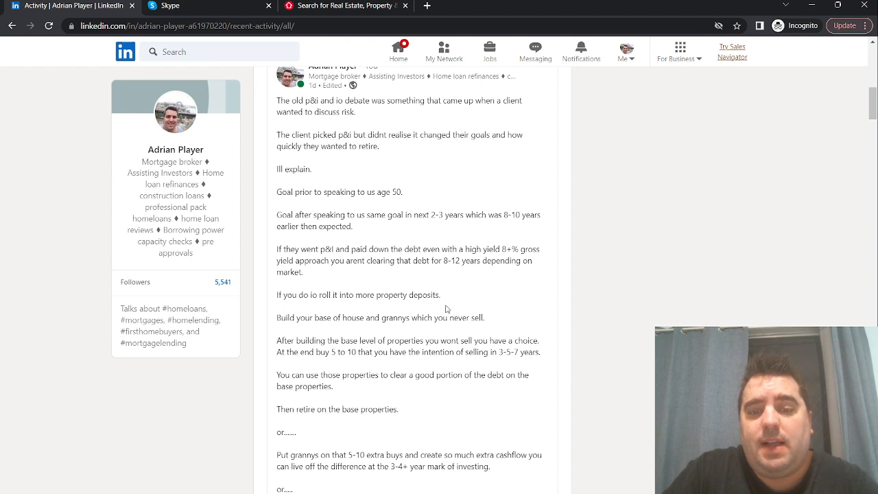
{"action": "scroll", "scroll_direction": "down", "scroll_amount": 3}
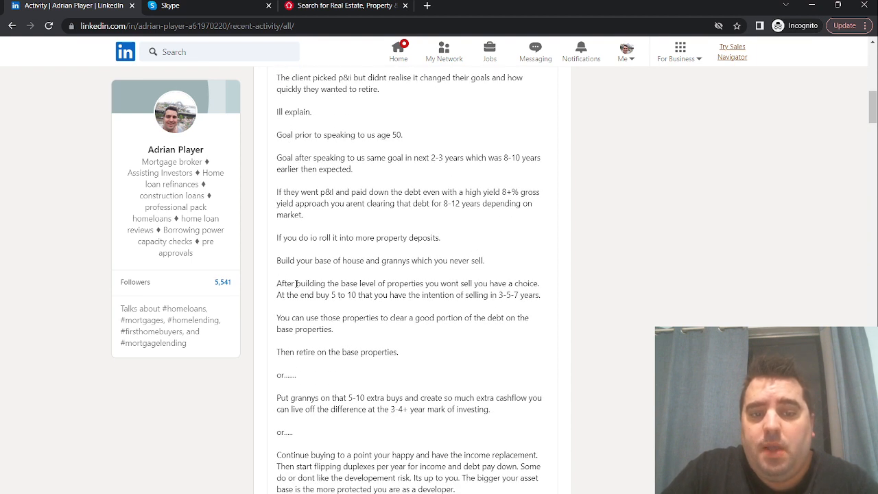
{"action": "mouse_move", "coordinate": [426, 282]}
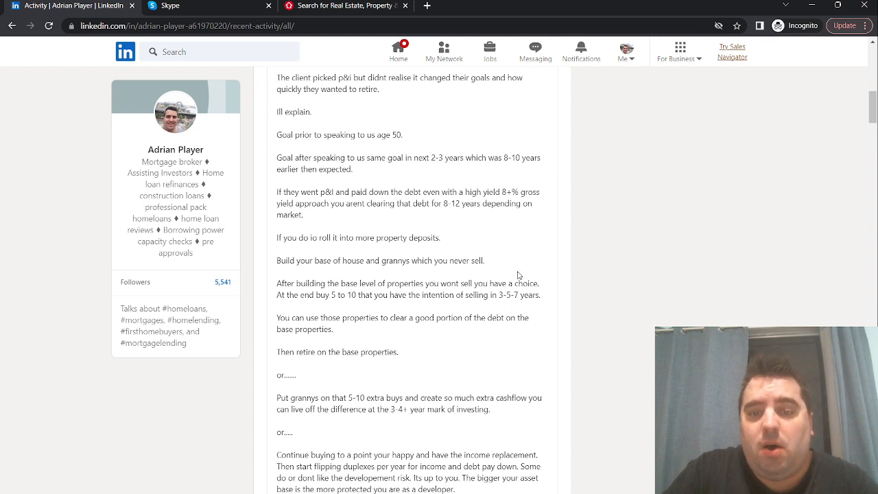
{"action": "mouse_move", "coordinate": [534, 266]}
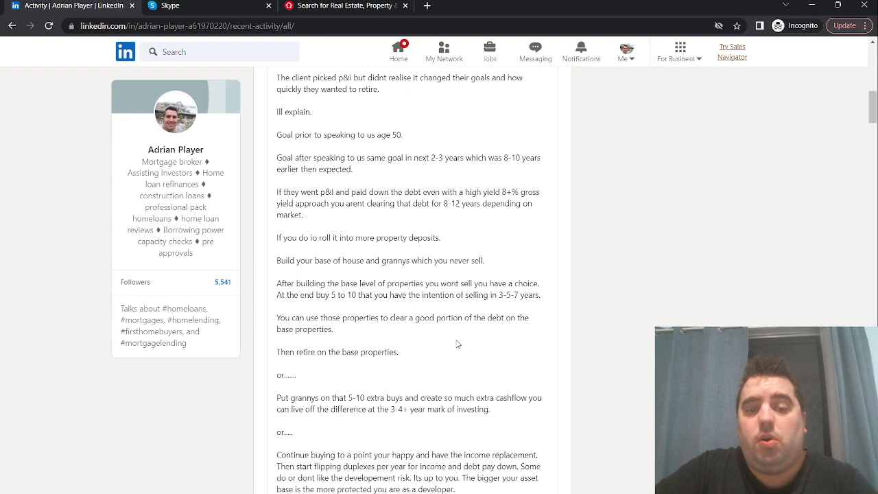
{"action": "mouse_move", "coordinate": [453, 334]}
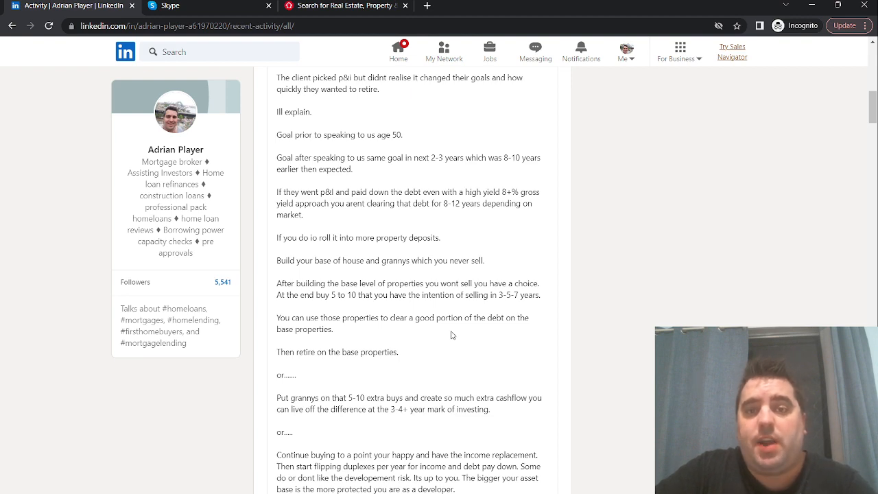
{"action": "scroll", "scroll_direction": "down", "scroll_amount": 3}
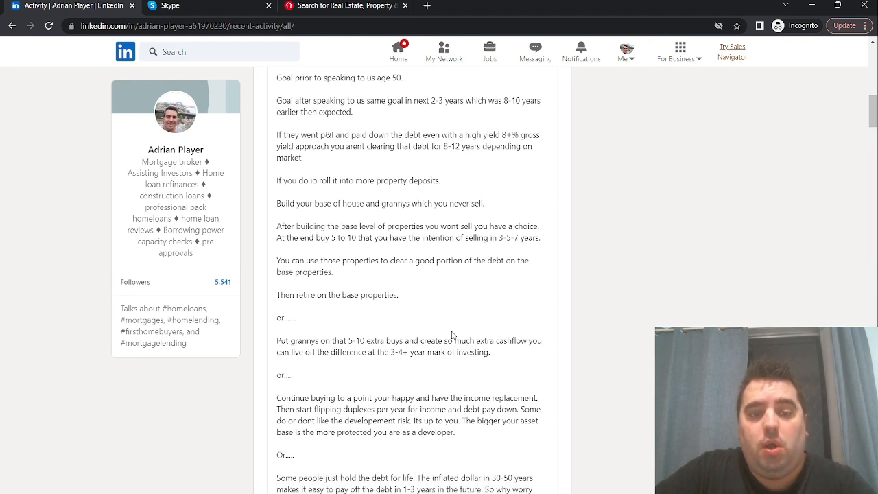
{"action": "scroll", "scroll_direction": "down", "scroll_amount": 3}
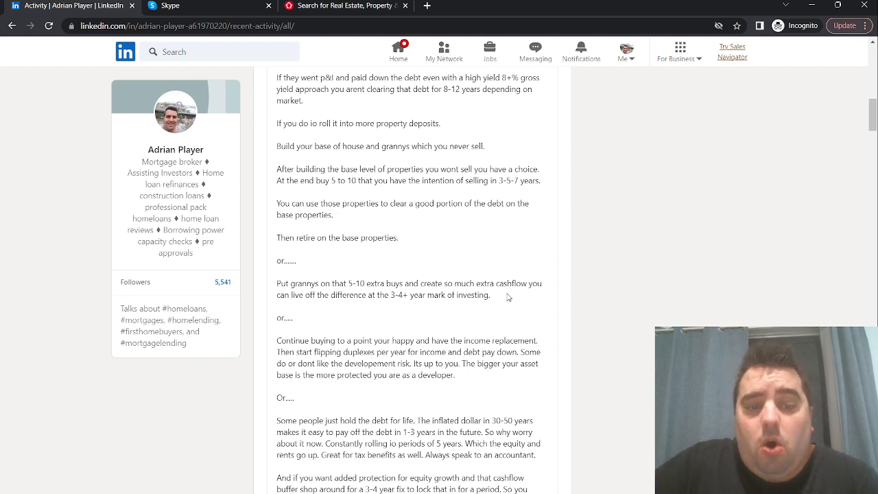
{"action": "mouse_move", "coordinate": [338, 329]}
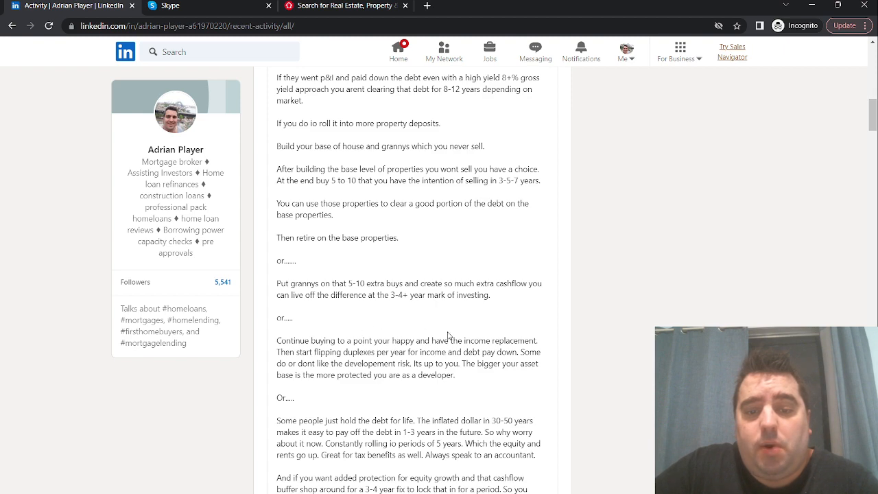
{"action": "scroll", "scroll_direction": "down", "scroll_amount": 3}
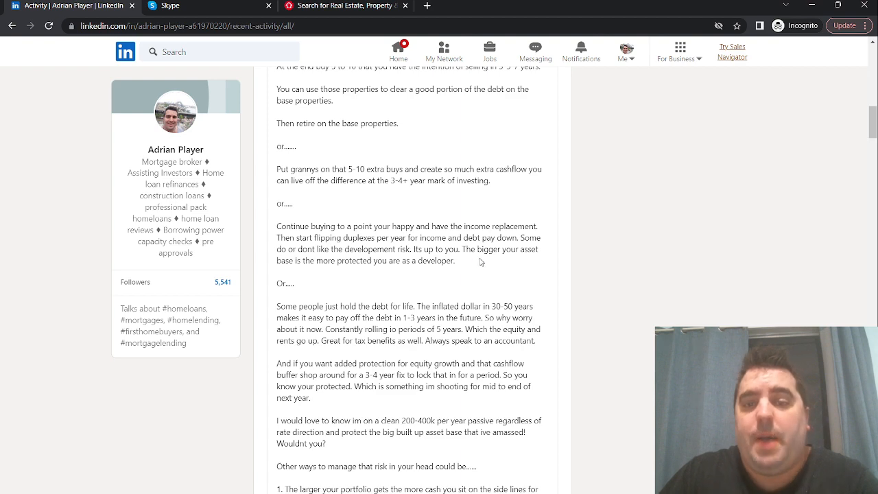
{"action": "scroll", "scroll_direction": "down", "scroll_amount": 3}
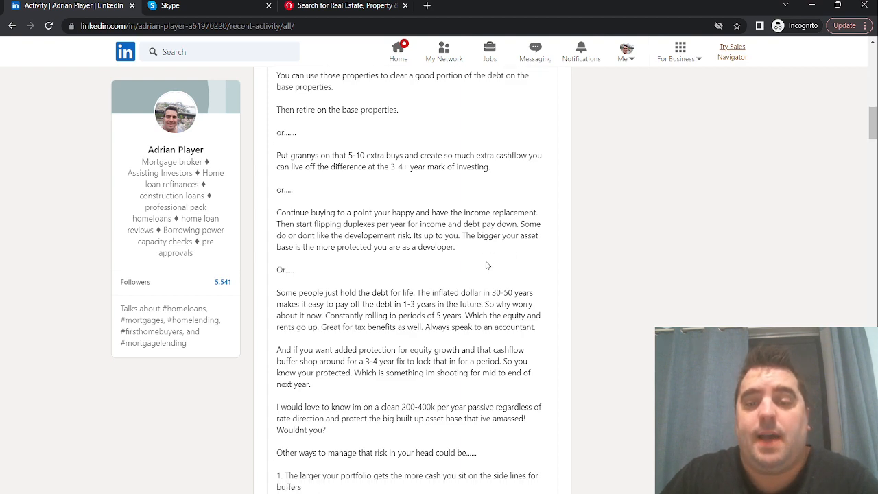
{"action": "scroll", "scroll_direction": "down", "scroll_amount": 3}
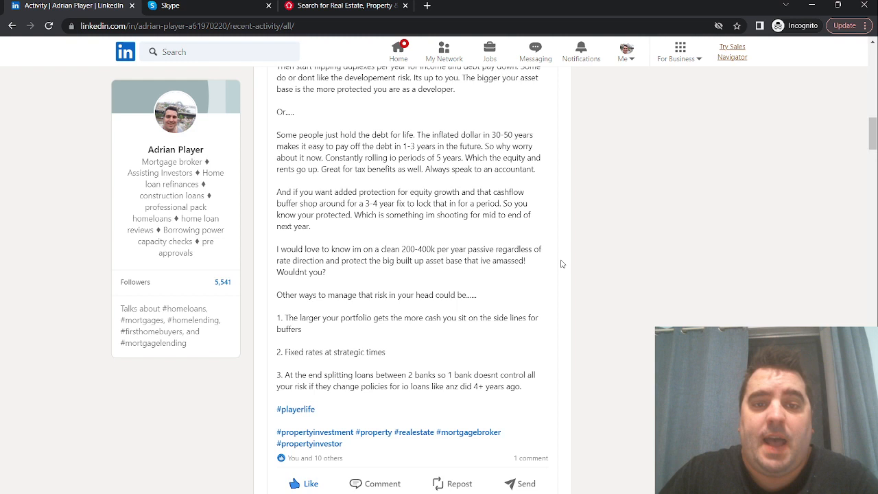